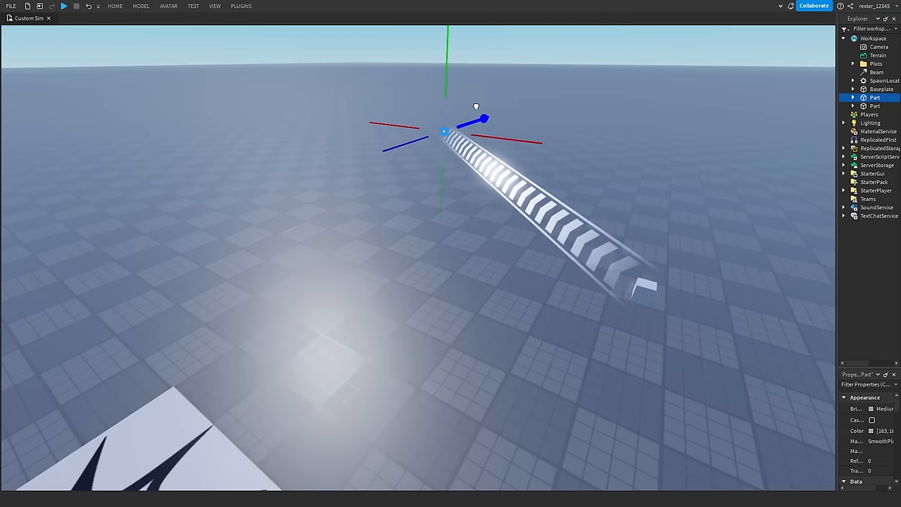
# Start a playtest from the Test tab to bring up the workshop parts panel.
pyautogui.click(63, 6)
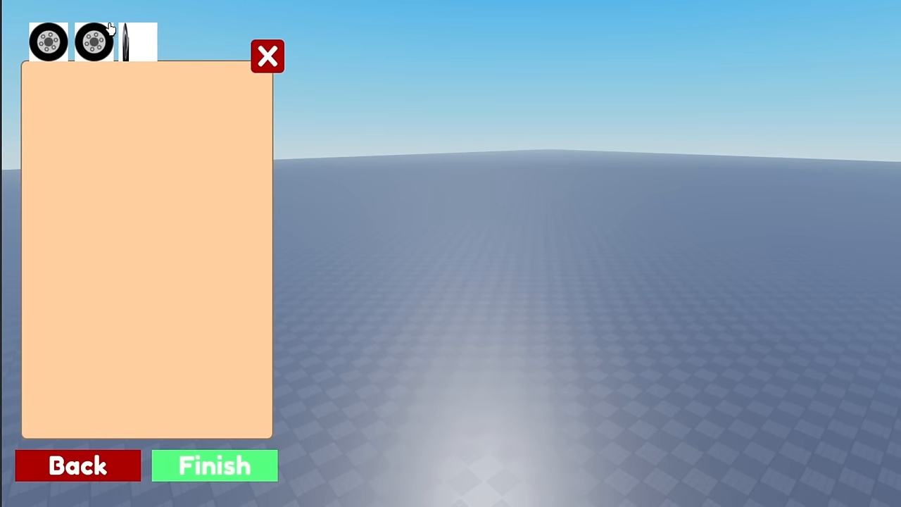
pyautogui.moveTo(451, 415)
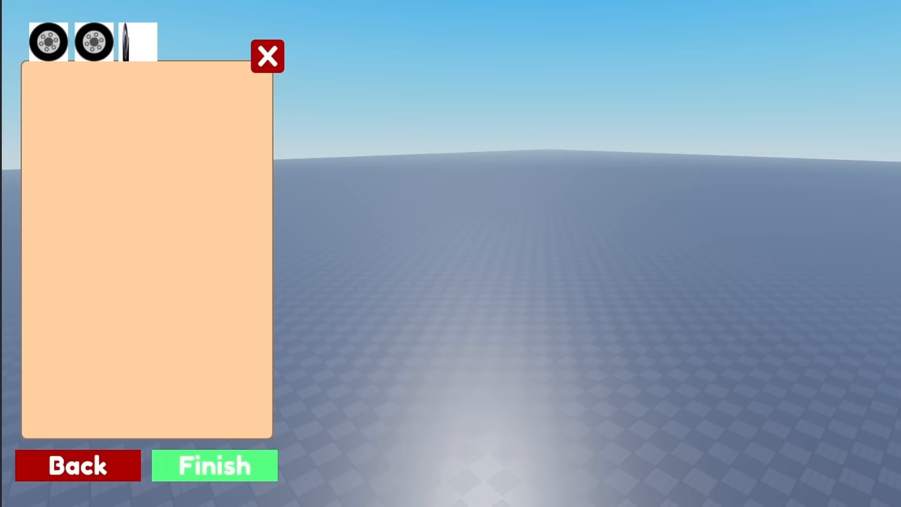
# List the white car's body parts inventory and fit a part onto the car.
pyautogui.click(267, 56)
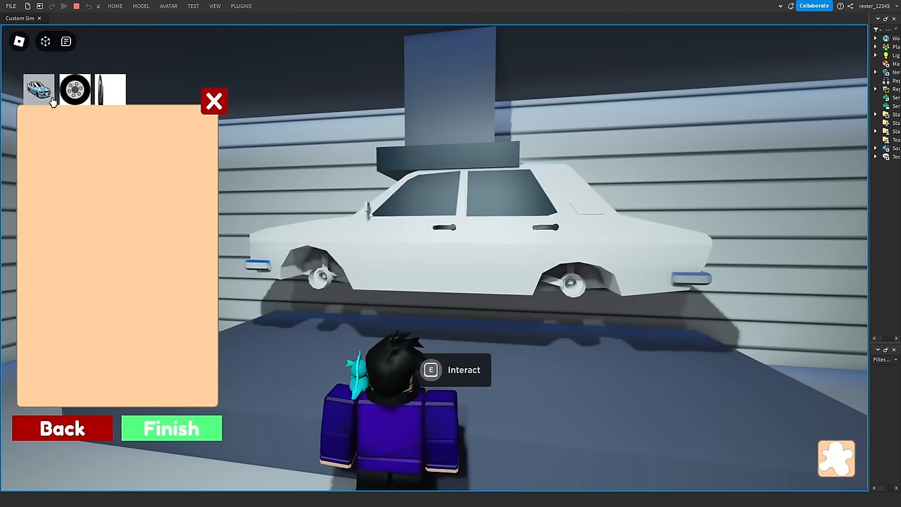
pyautogui.click(75, 89)
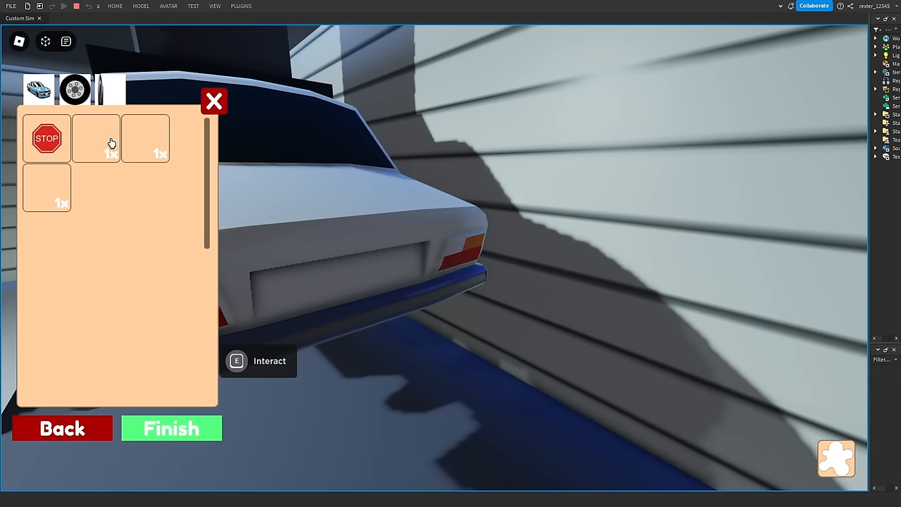
pyautogui.click(97, 137)
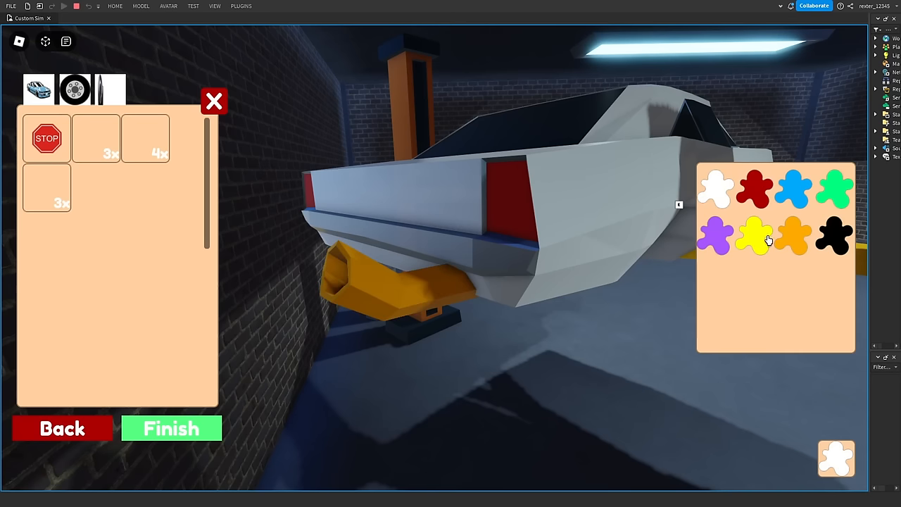
# Paint the exhaust yellow, fit spoked wheels, paint the body blue, and close the workshop.
pyautogui.click(793, 189)
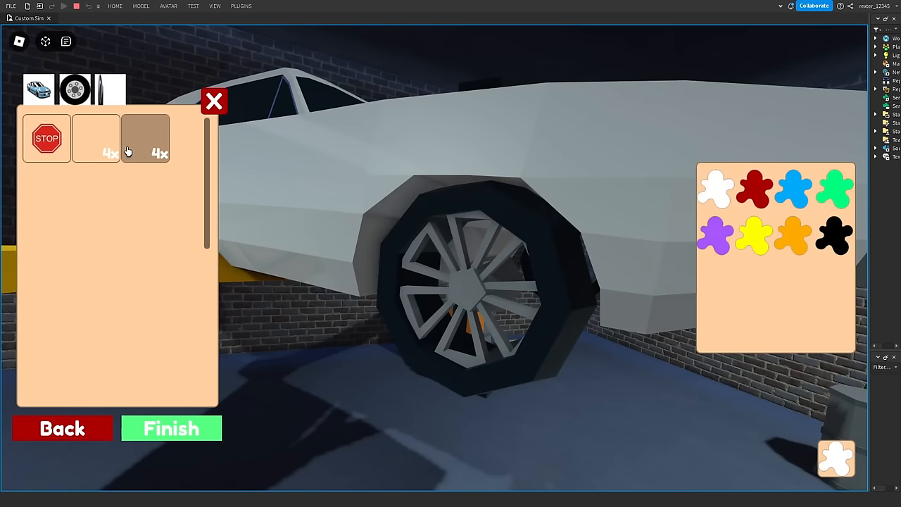
pyautogui.click(145, 138)
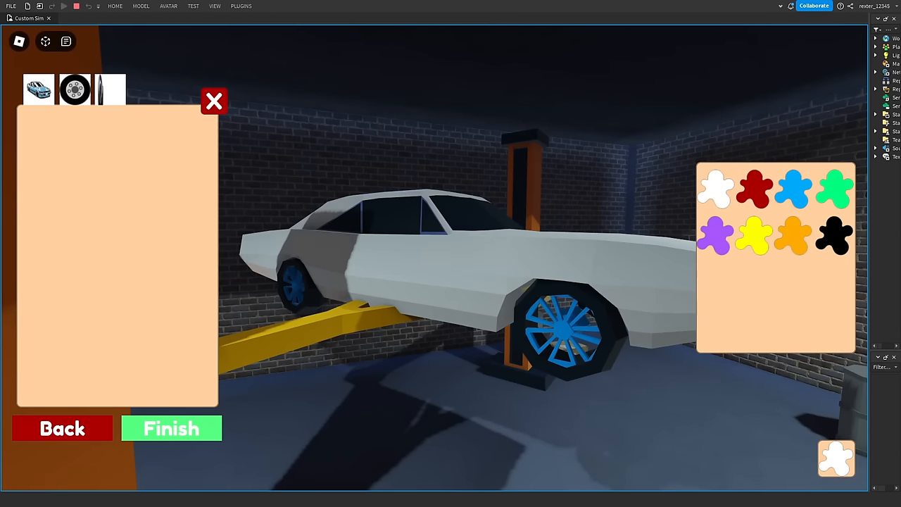
pyautogui.click(793, 188)
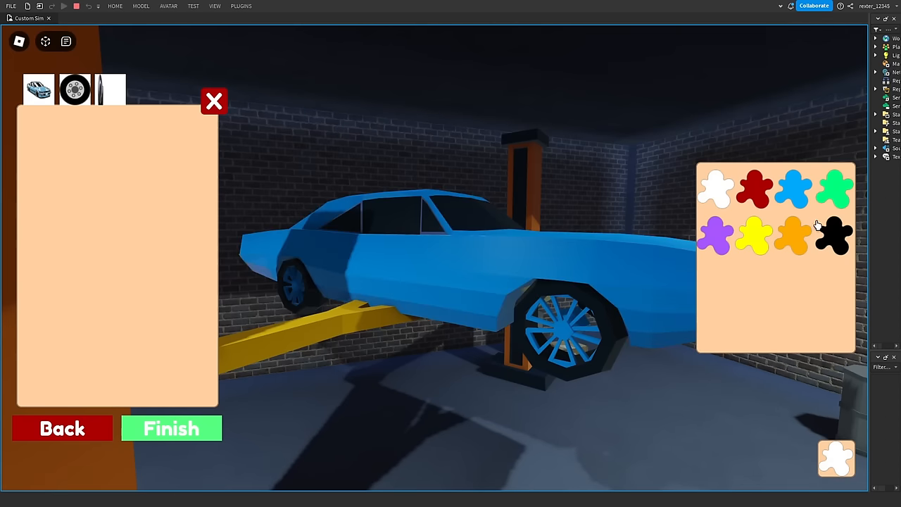
pyautogui.click(214, 101)
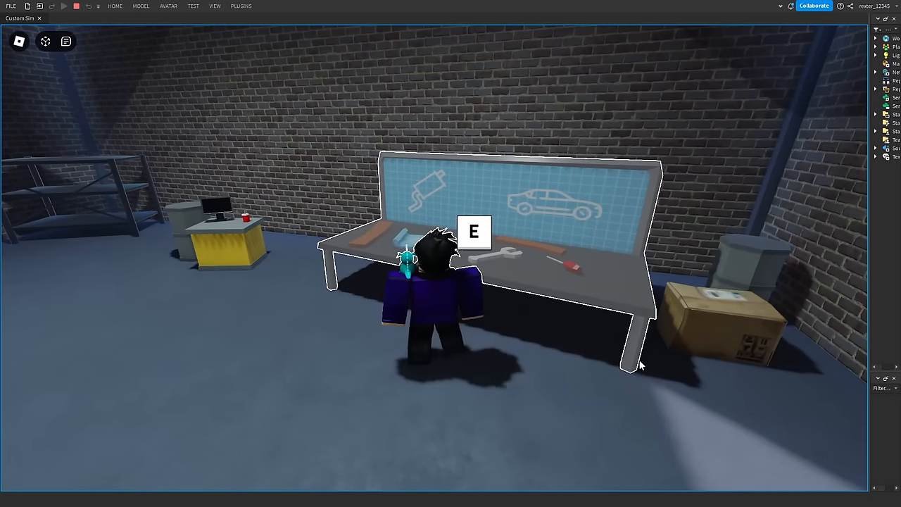
# Finish the car at the workbench and confirm its name 'Cool Car :)'.
pyautogui.press('e')
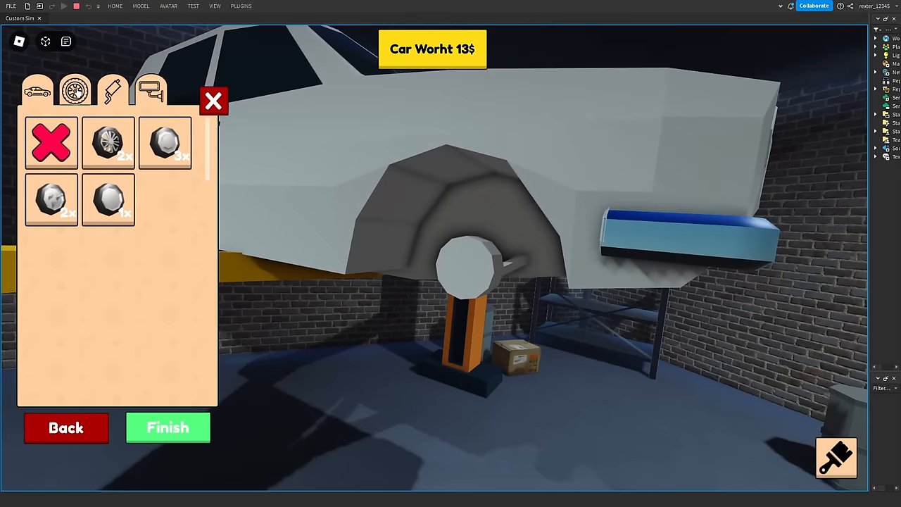
pyautogui.click(168, 427)
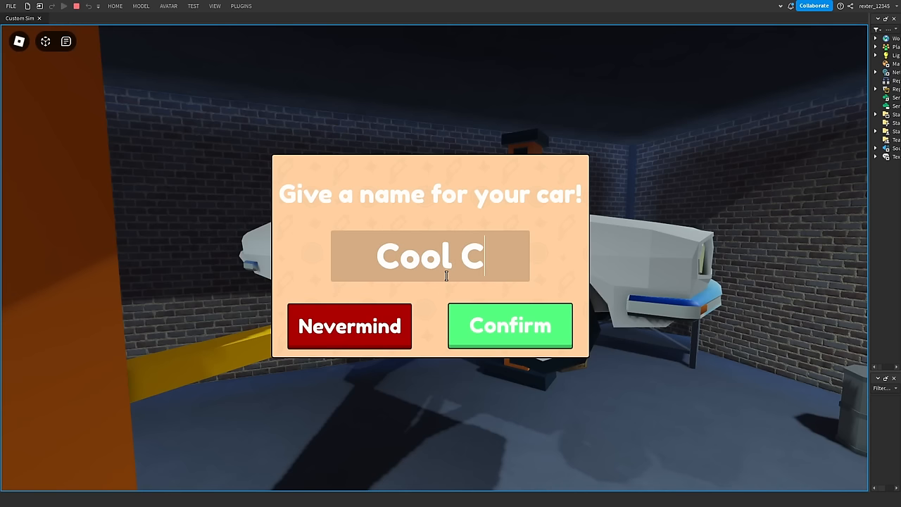
pyautogui.click(509, 325)
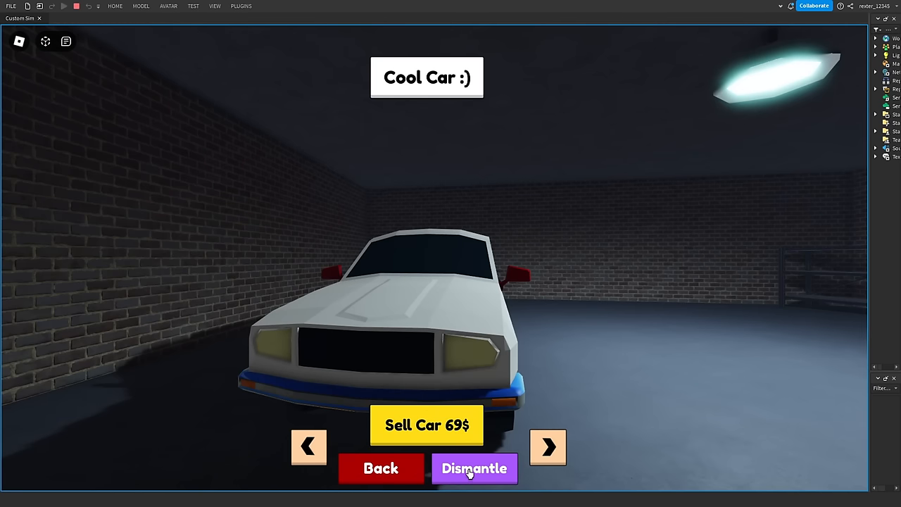
# Answer the garage sell prompt and reach the ceiling machine shop preview.
pyautogui.click(426, 425)
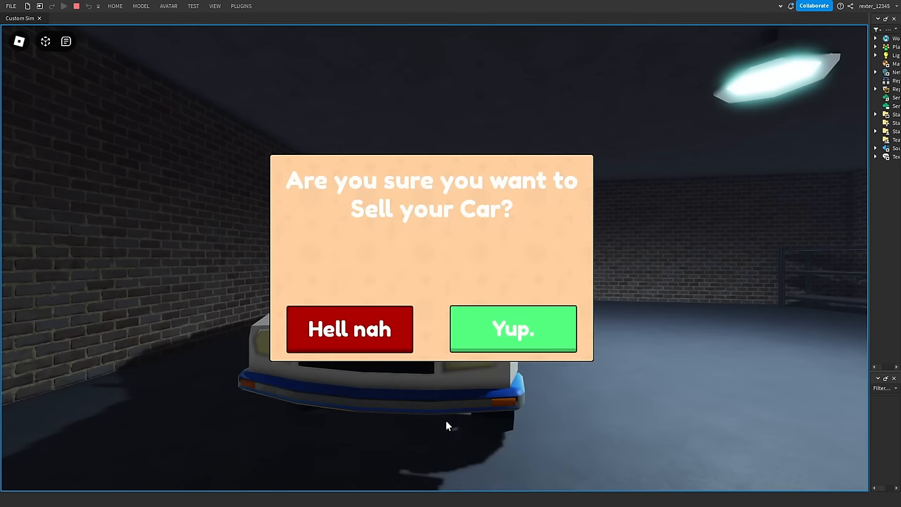
pyautogui.click(513, 328)
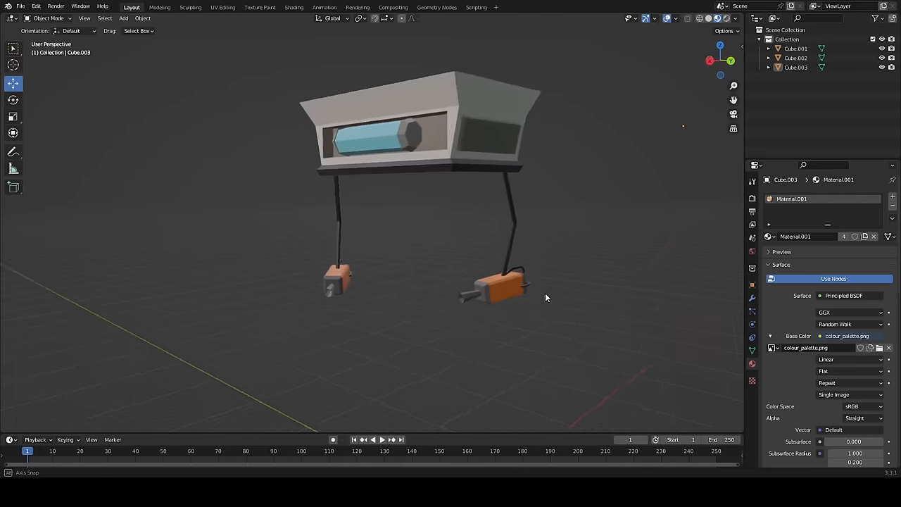
pyautogui.moveTo(546, 296); pyautogui.dragTo(553, 261)
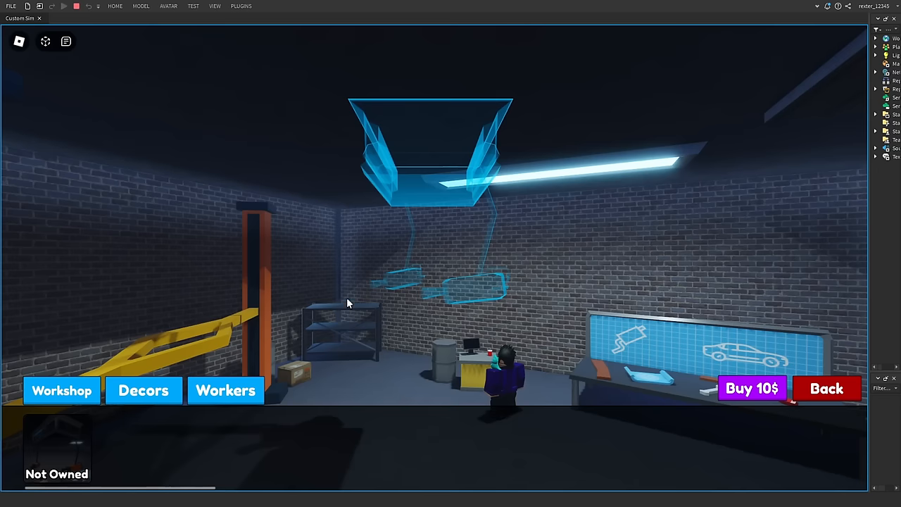
# Browse the shop previews forward to the 6$ garage building.
pyautogui.click(751, 388)
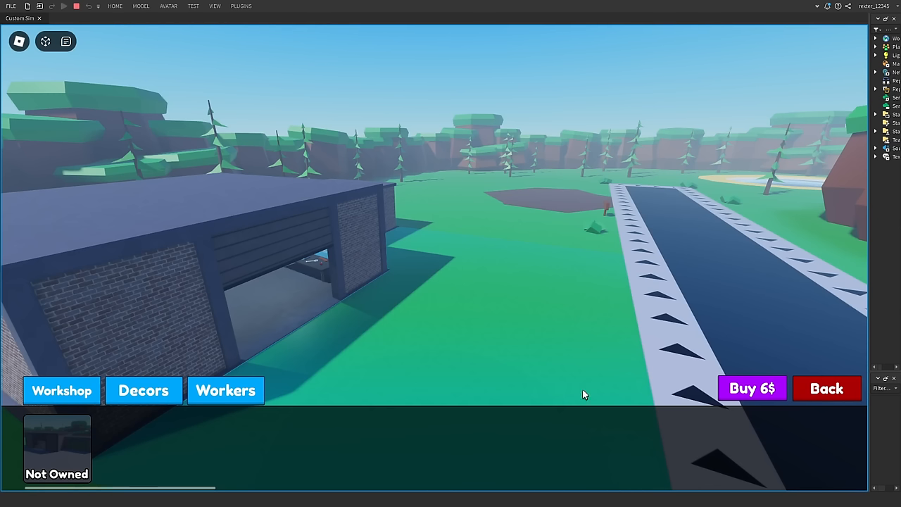
pyautogui.click(752, 387)
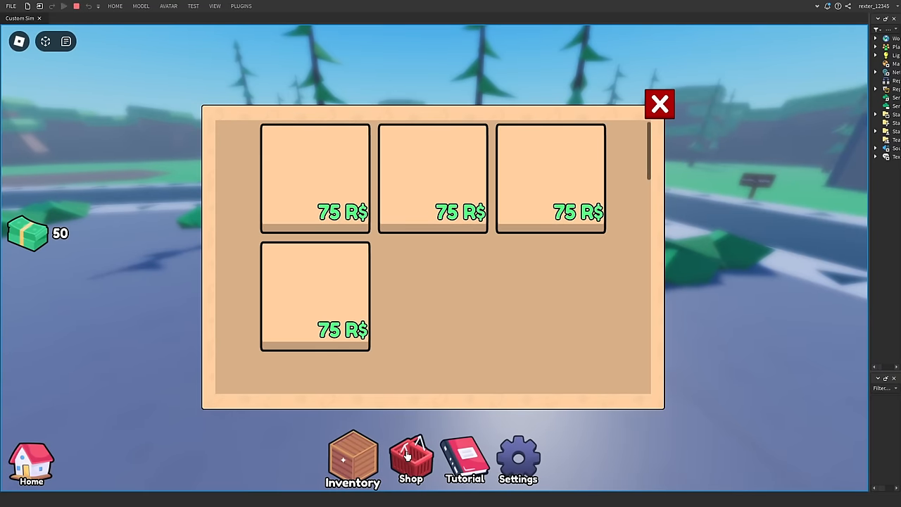
# Open the shop listing four 75 R$ items from the bottom HUD bar.
pyautogui.click(517, 458)
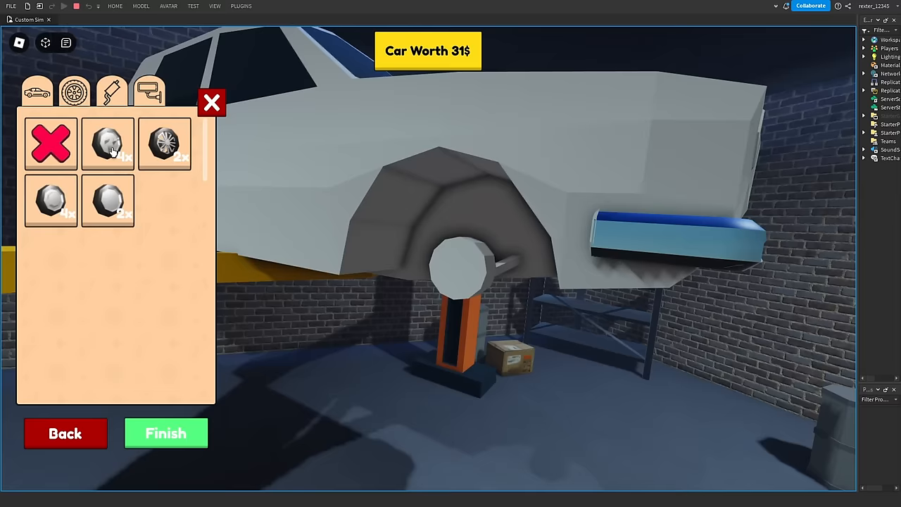
# Fit new wheels and an exhaust, raising car worth to 72$, then leave the experience.
pyautogui.click(149, 90)
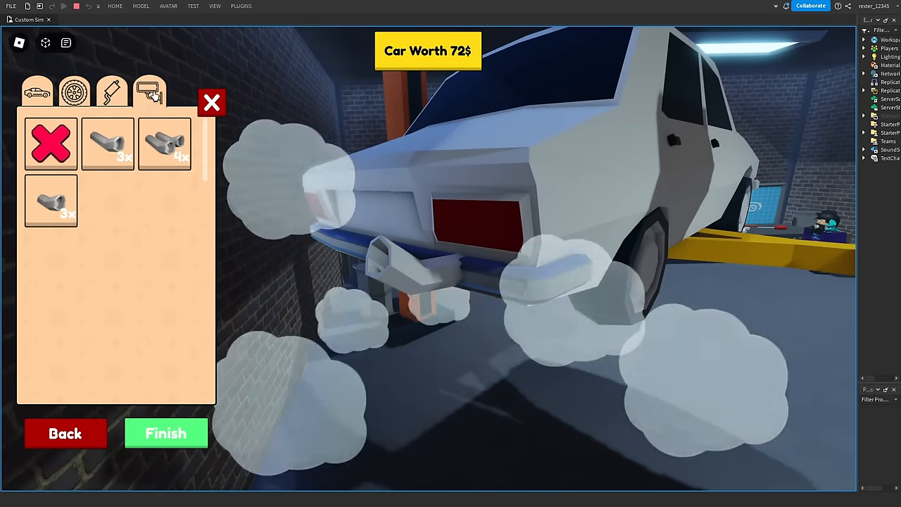
pyautogui.click(166, 433)
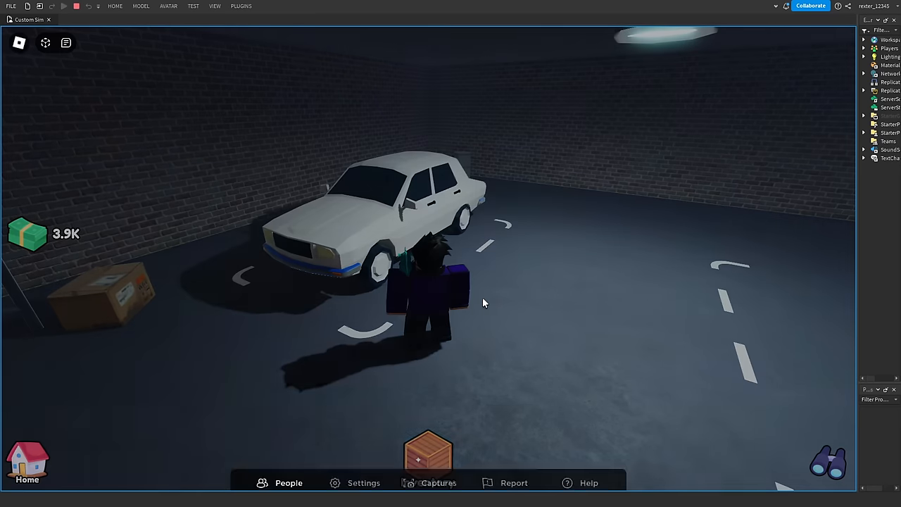
pyautogui.click(27, 461)
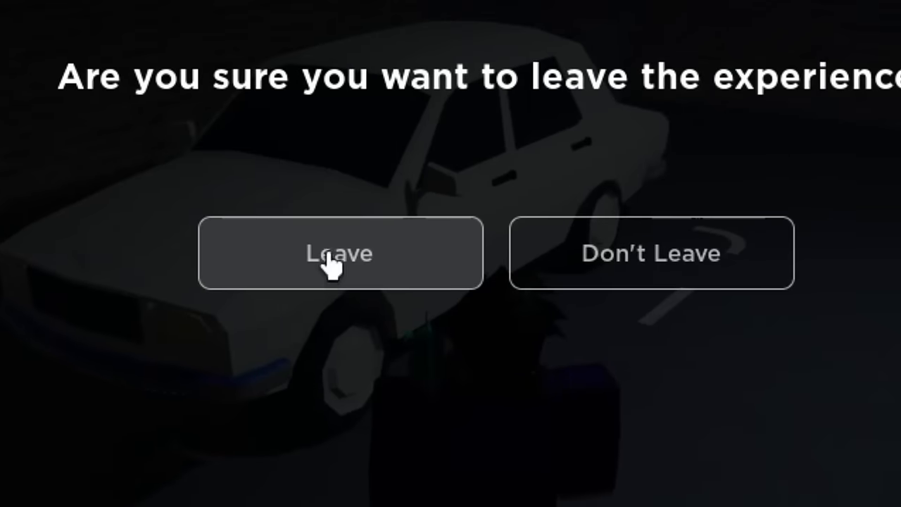
pyautogui.click(651, 253)
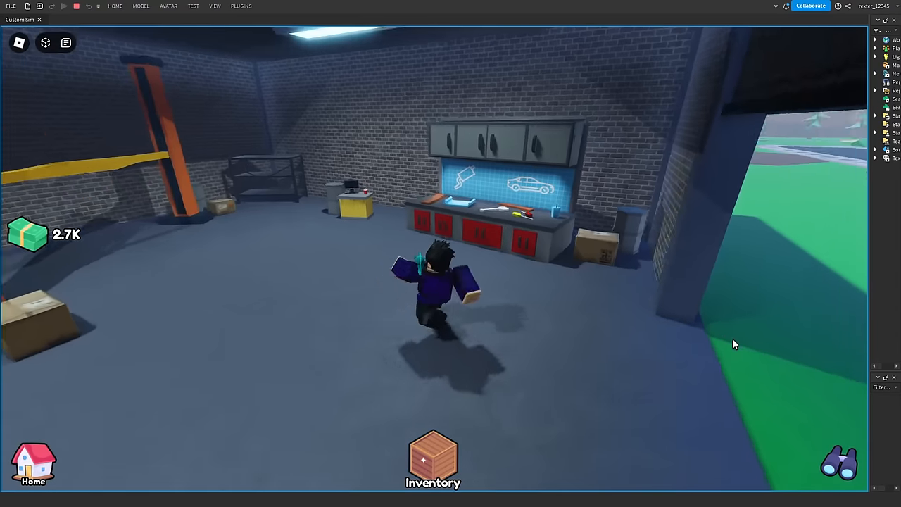
# Fit a rear spoiler in the workshop, raising the car's worth to 201$.
pyautogui.click(433, 457)
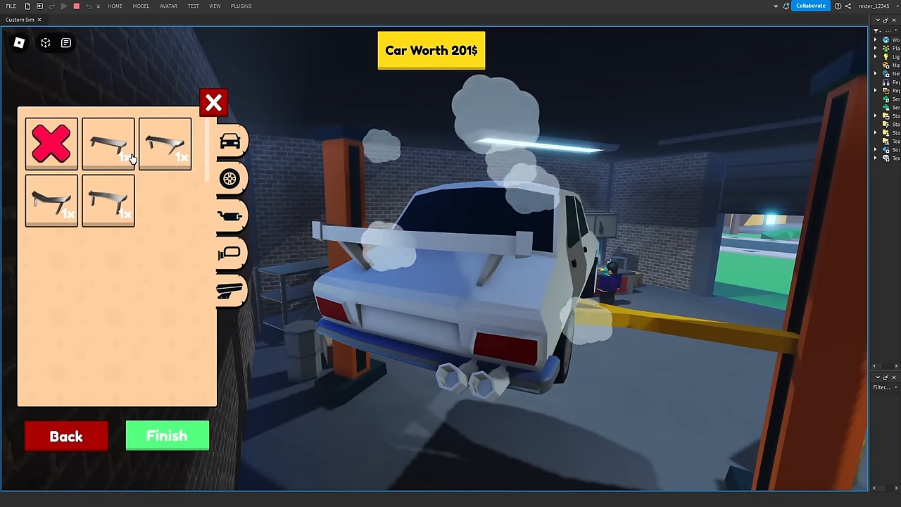
pyautogui.click(108, 200)
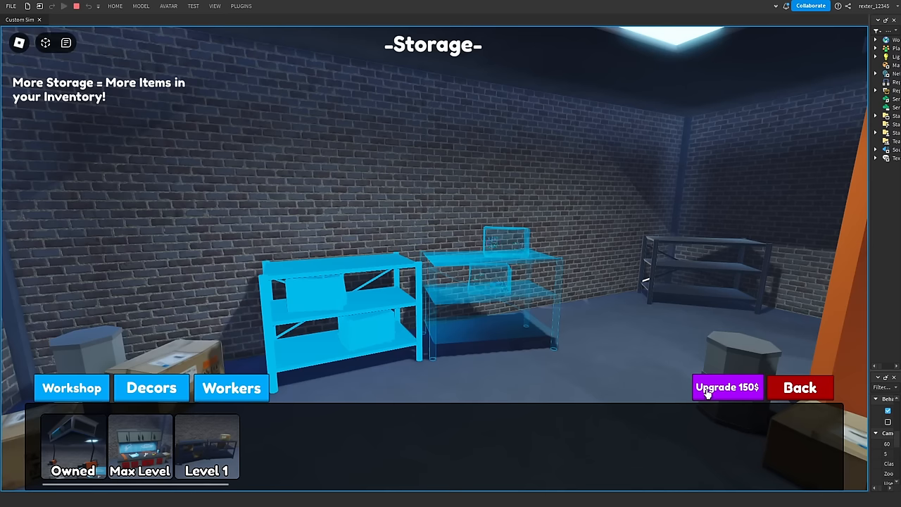
# Buy the 150$ storage upgrade and confirm selling the car.
pyautogui.click(727, 387)
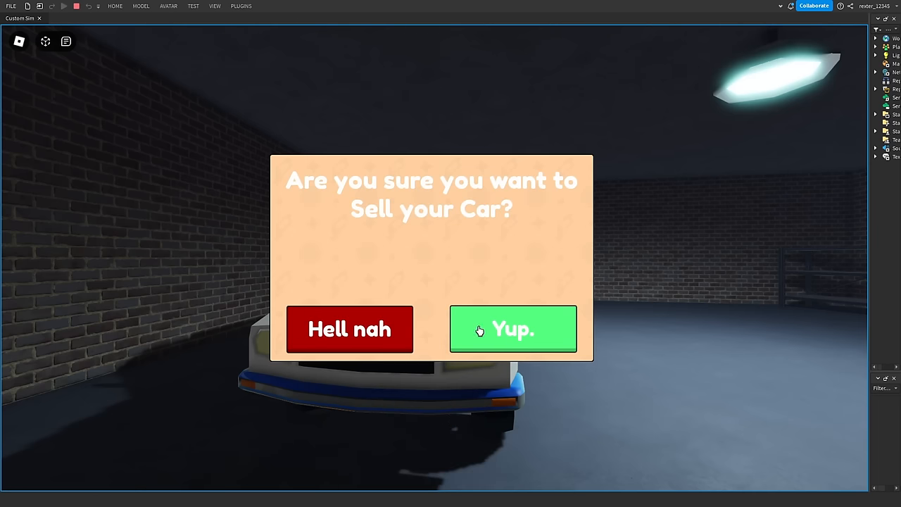
pyautogui.click(513, 329)
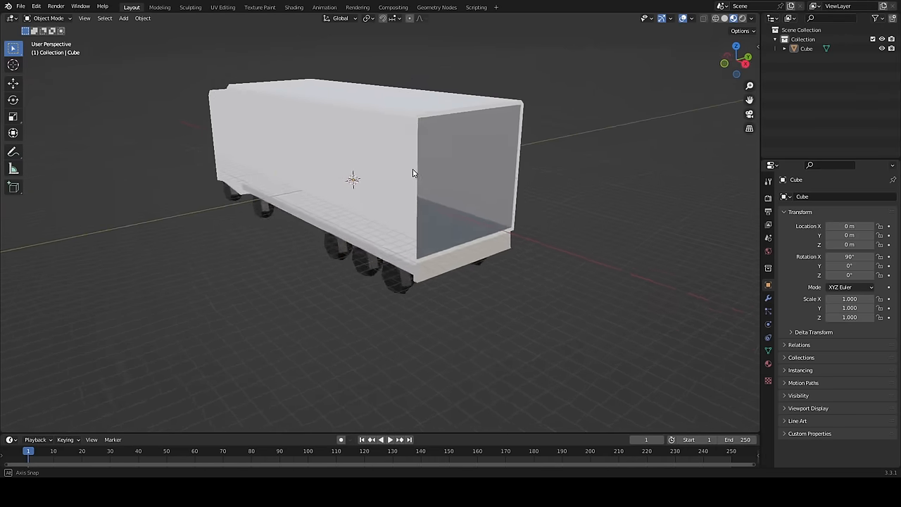
pyautogui.moveTo(414, 173); pyautogui.dragTo(380, 218)
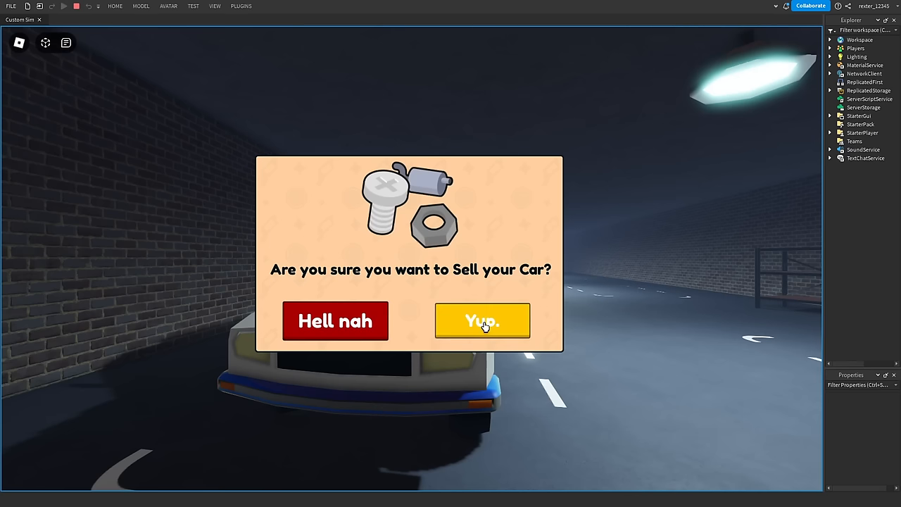
# Accept the sale with Yup. on the redesigned Sell your Car prompt.
pyautogui.click(482, 321)
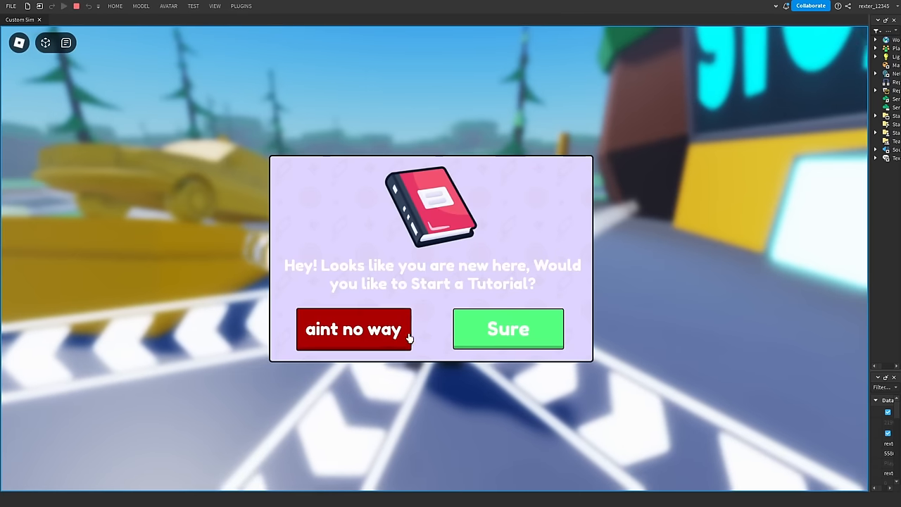
# Decline the new-player tutorial by choosing 'aint no way' on the prompt.
pyautogui.click(507, 328)
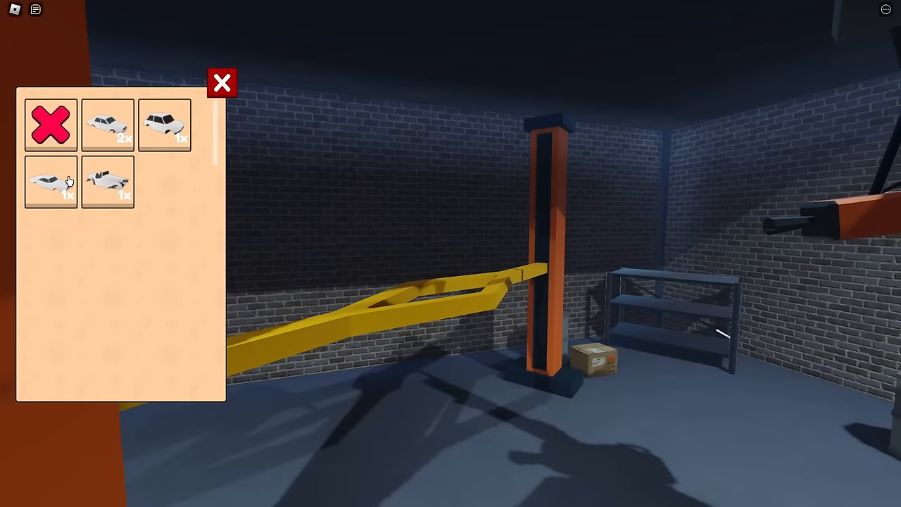
pyautogui.moveTo(143, 166)
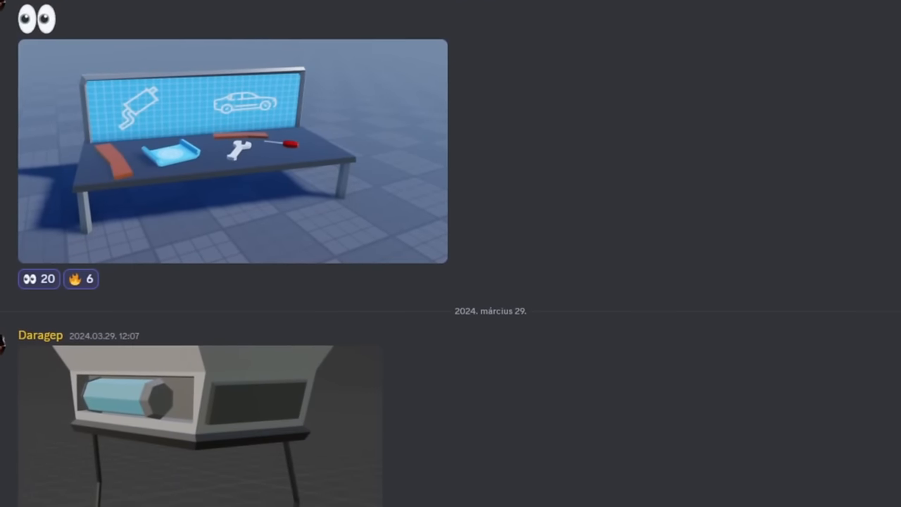
pyautogui.scroll(-3)
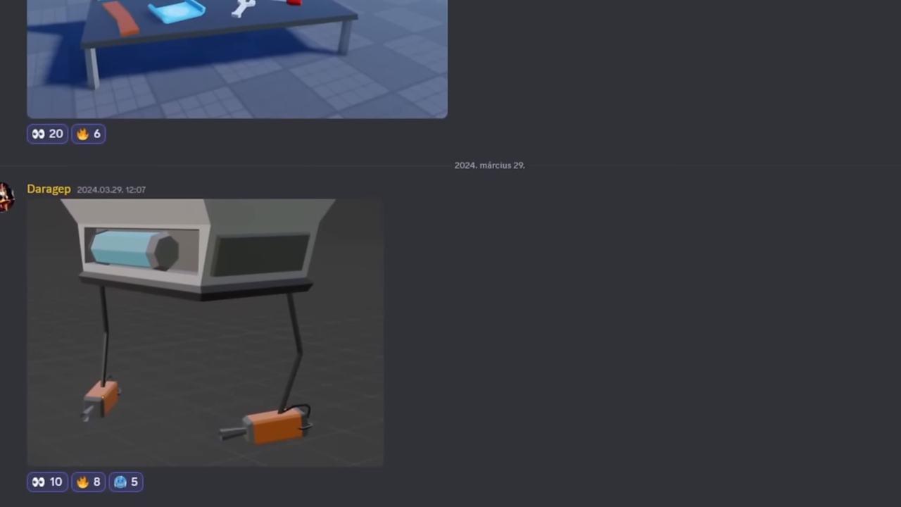
pyautogui.scroll(-3)
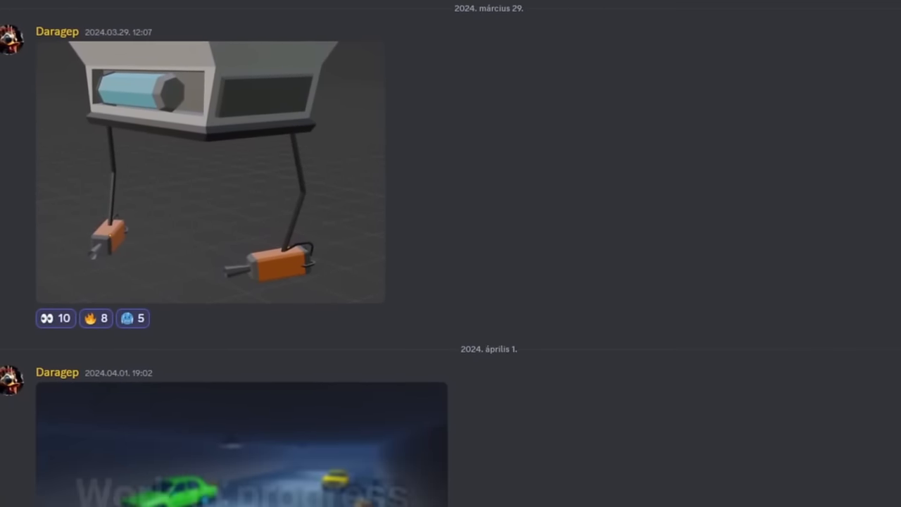